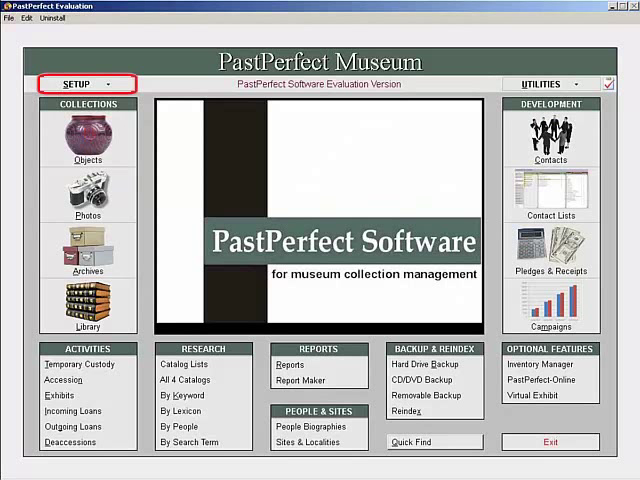
Assign F3 the phrase 'All rights belong to the PastPerfect Museum' in Setup Function Keys.
{"action": "left_click", "coordinate": [78, 78]}
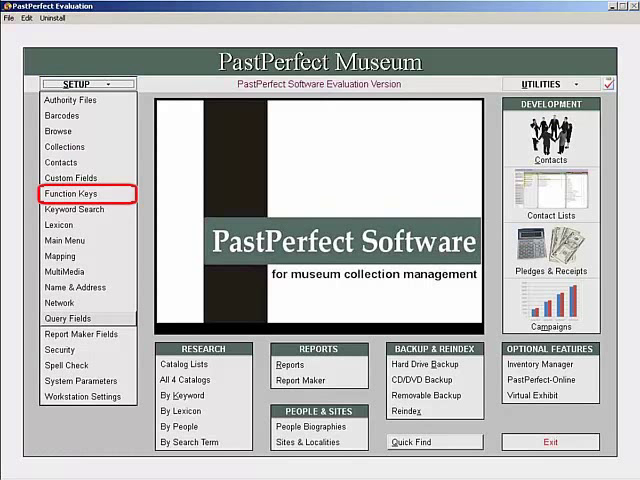
{"action": "left_click", "coordinate": [72, 192]}
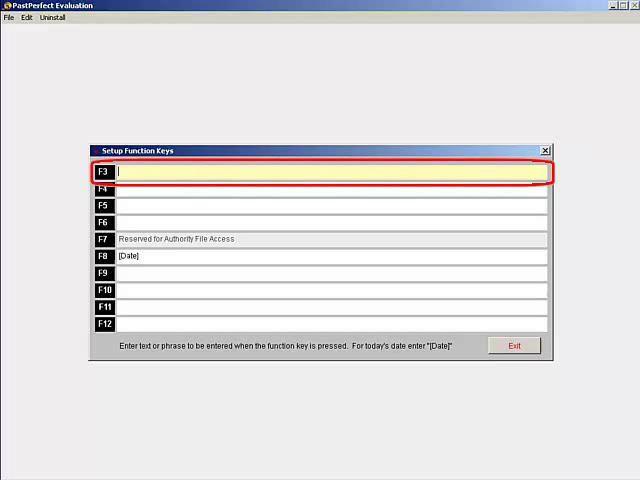
{"action": "type", "text": "All rights belong to the PastPerfect Museum"}
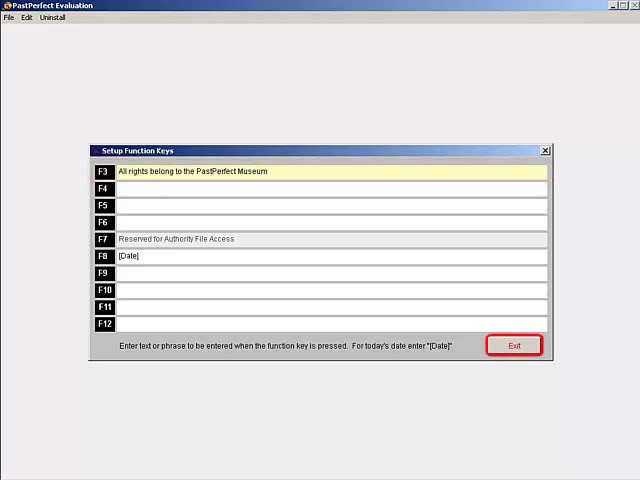
Close Function Keys and begin a new Photos record with accession 2013.1.
{"action": "left_click", "coordinate": [514, 344]}
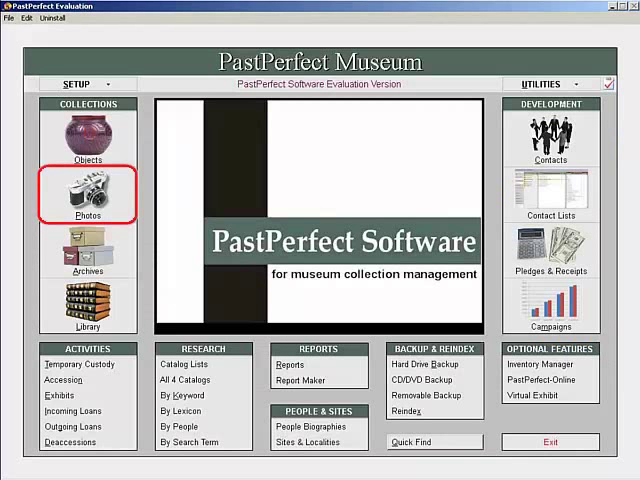
{"action": "left_click", "coordinate": [88, 196]}
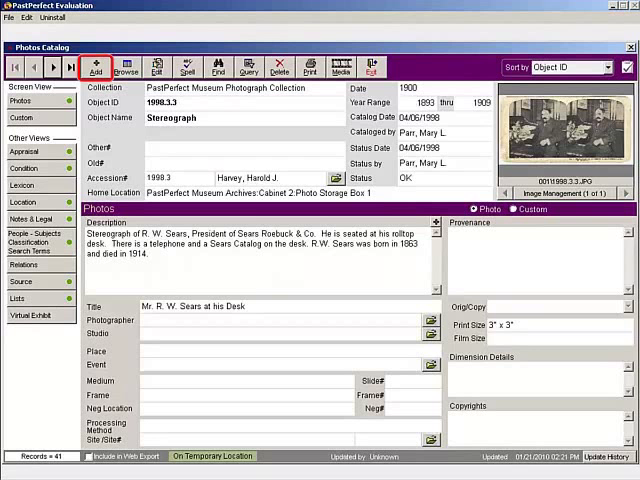
{"action": "left_click", "coordinate": [96, 62]}
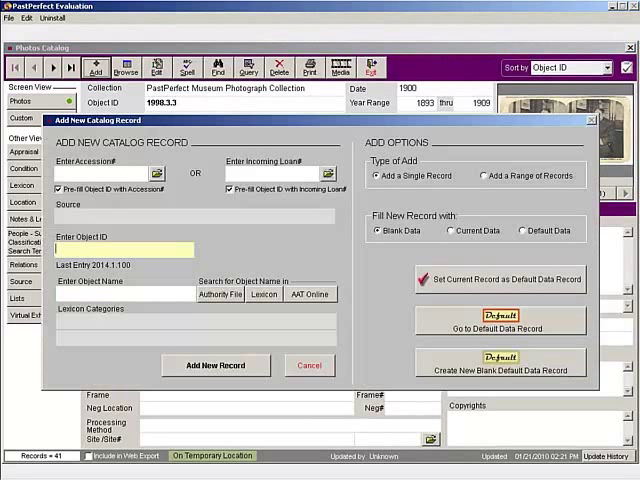
{"action": "type", "text": "2013.1"}
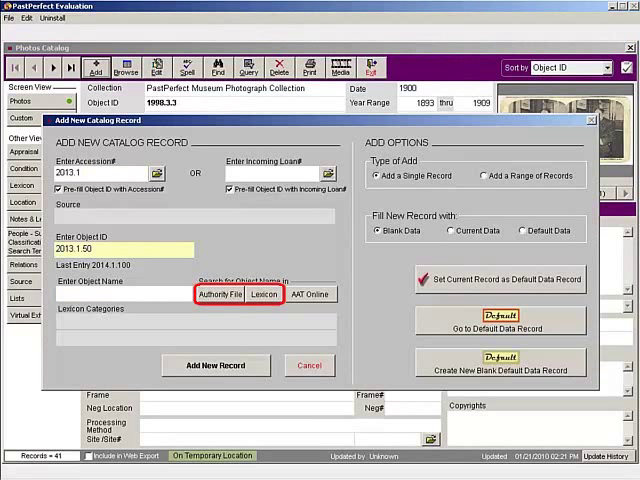
Choose 'Print, Photographic' from the Authority File as the object name.
{"action": "left_click", "coordinate": [220, 294]}
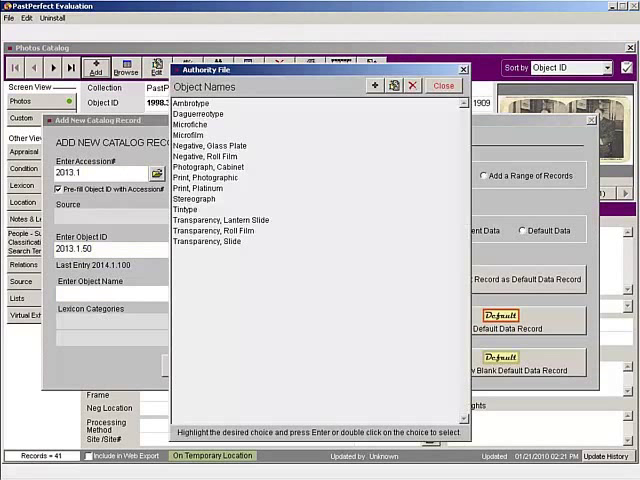
{"action": "left_click", "coordinate": [210, 176]}
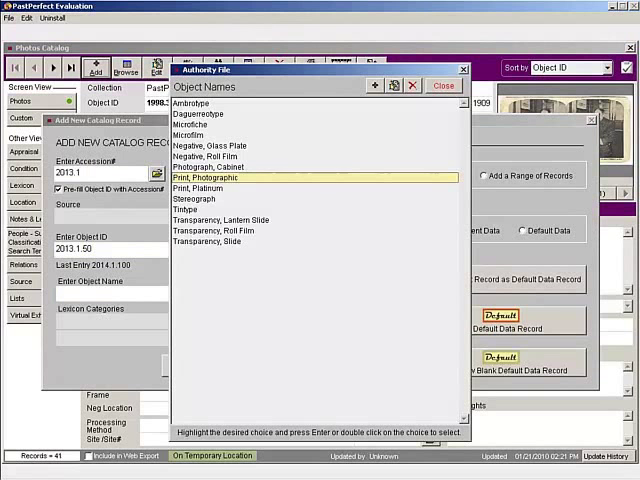
{"action": "double_click", "coordinate": [210, 176]}
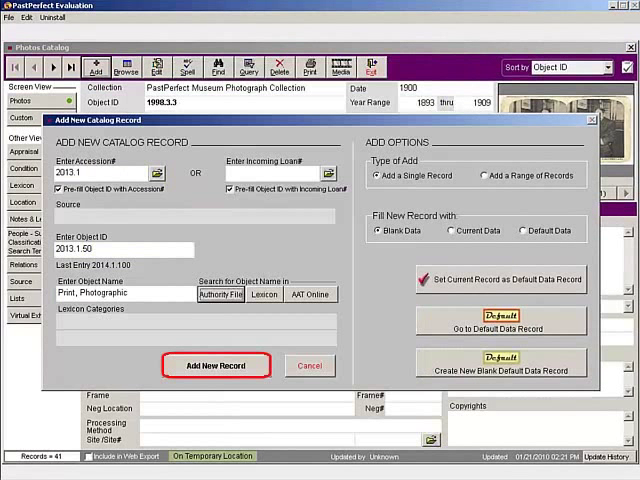
Create record 2013.1.50 with the F3 rights phrase in Copyrights, close Photos, return to Setup.
{"action": "left_click", "coordinate": [216, 364]}
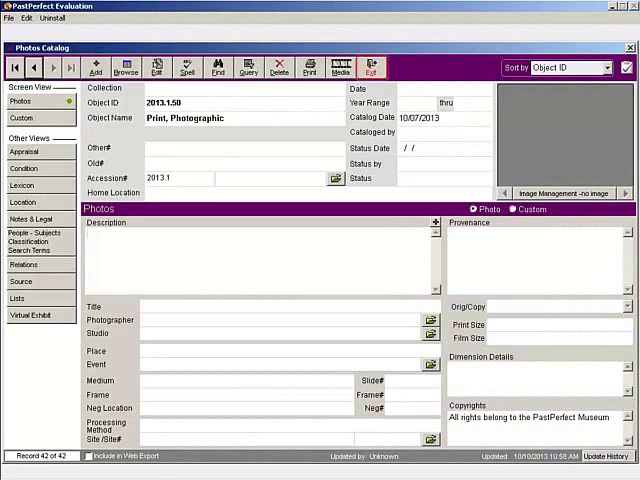
{"action": "left_click", "coordinate": [376, 64]}
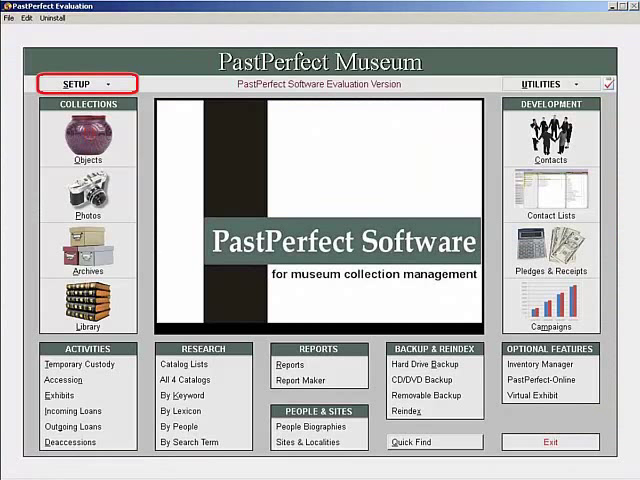
{"action": "left_click", "coordinate": [78, 80]}
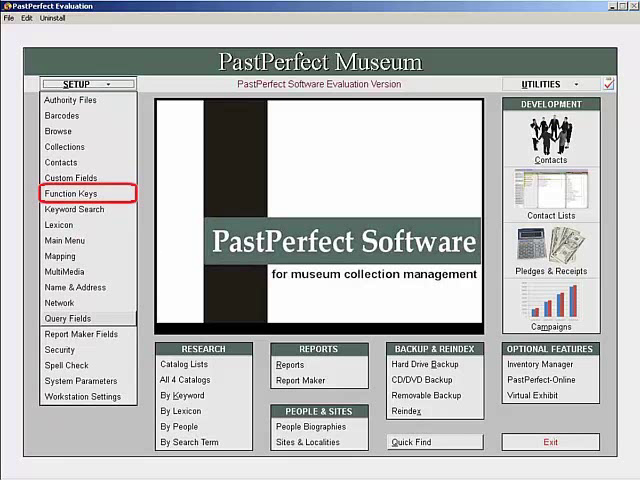